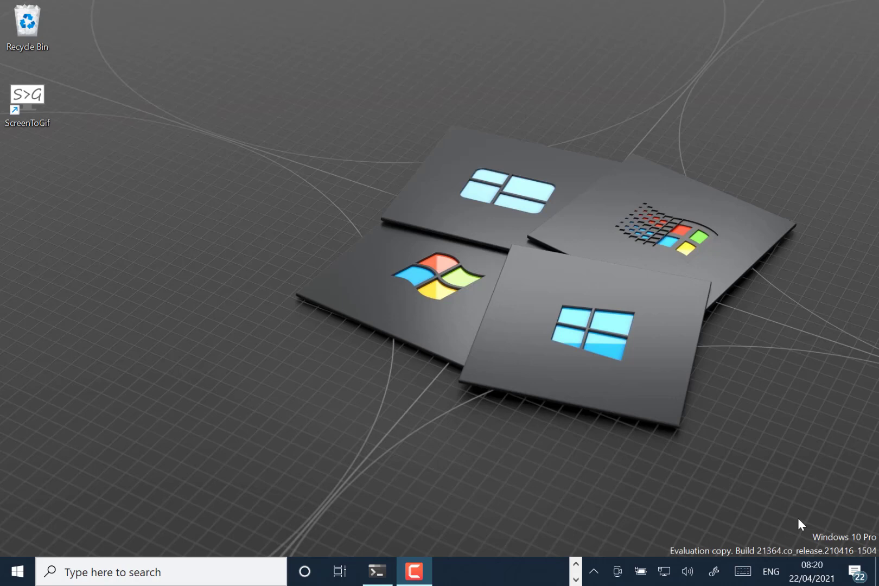
mouse_move(836, 507)
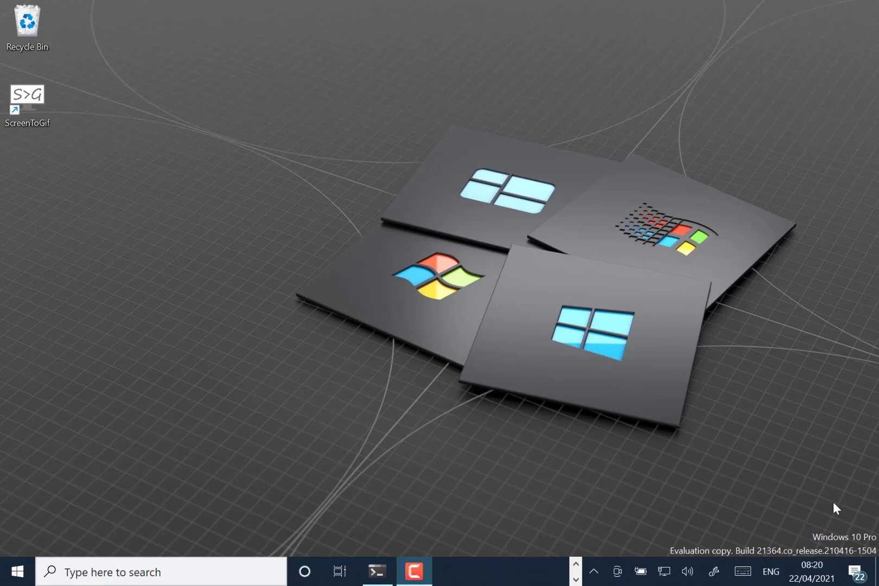
mouse_move(794, 449)
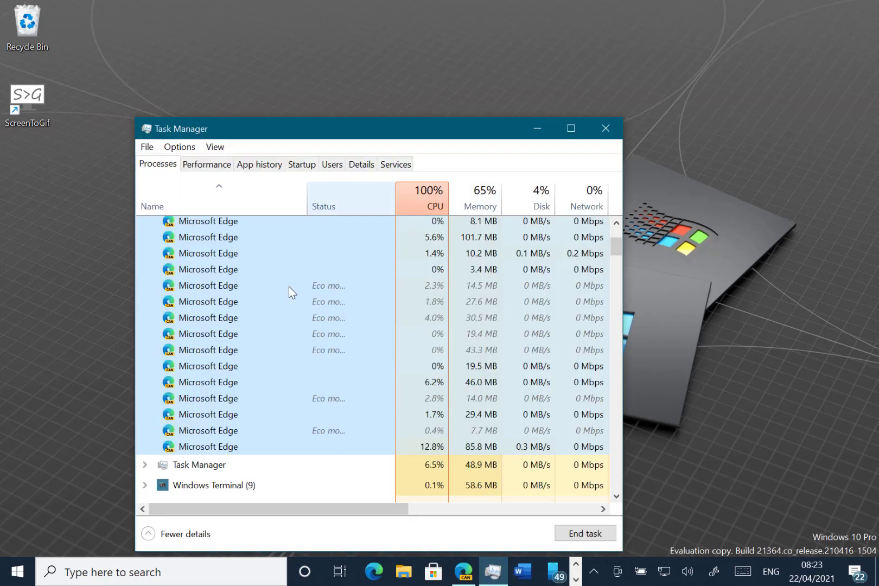
- Scroll the Processes list to show Microsoft Edge (21) with its Eco mode processes
scroll("down", 3)
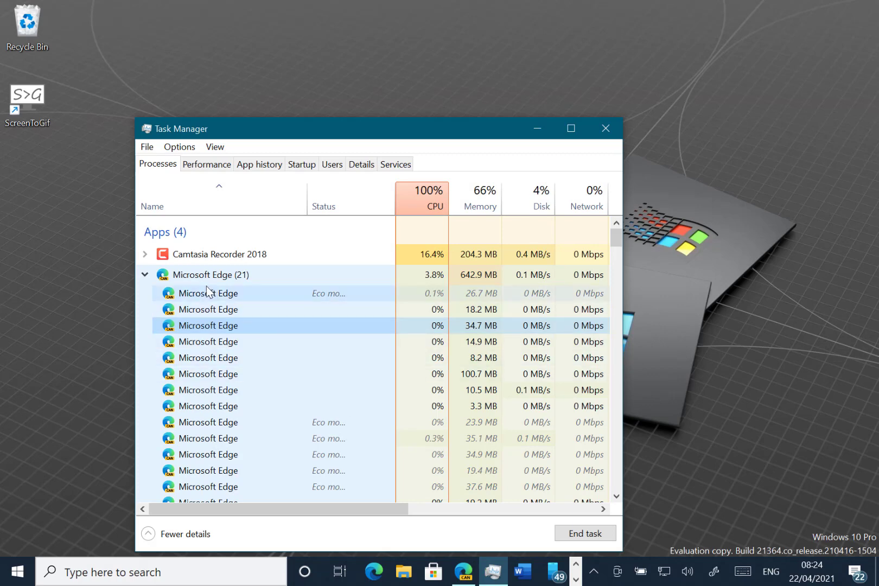
- Turn on Eco mode for a Microsoft Edge process and confirm the prompt
right_click(208, 309)
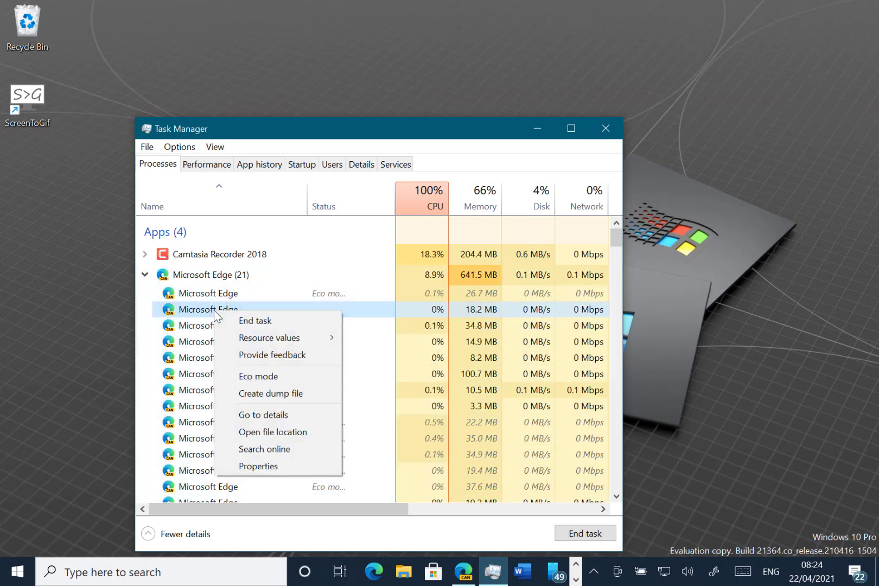
mouse_move(257, 375)
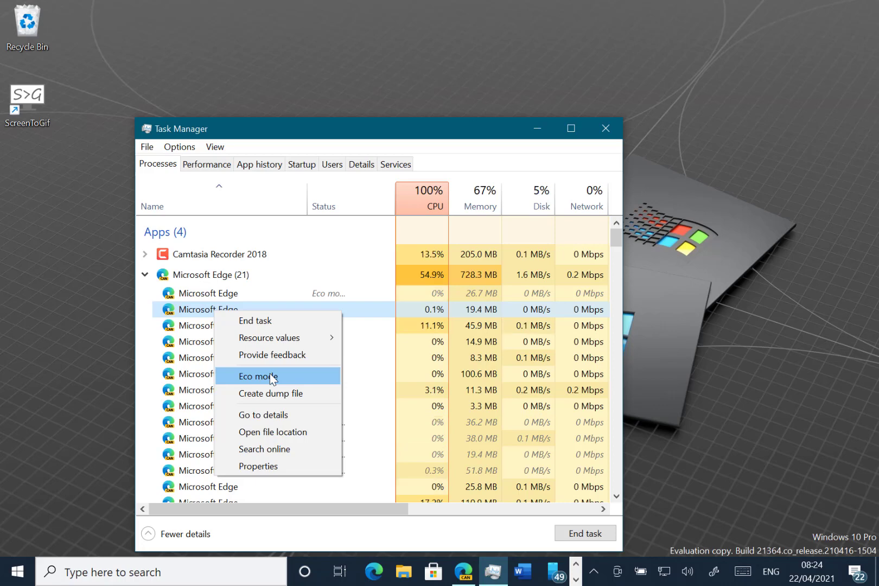
left_click(257, 376)
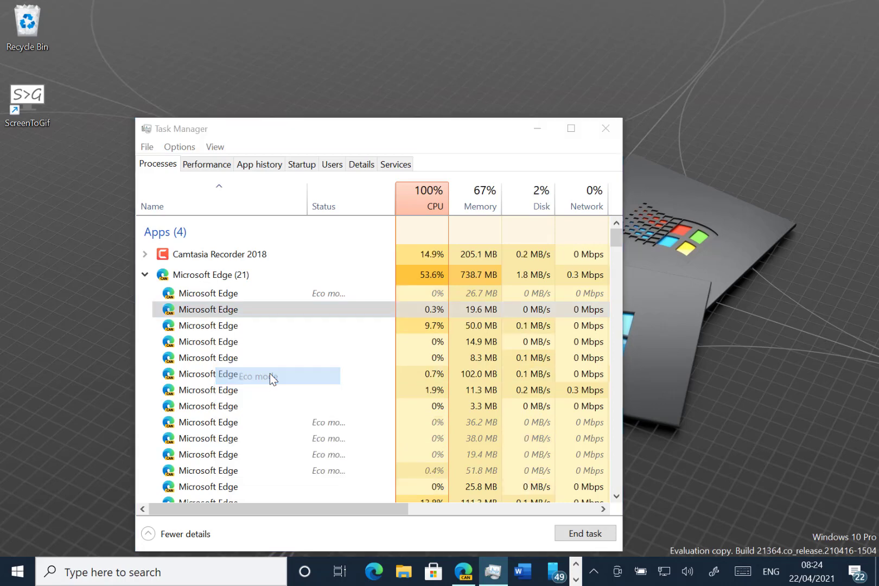
left_click(255, 375)
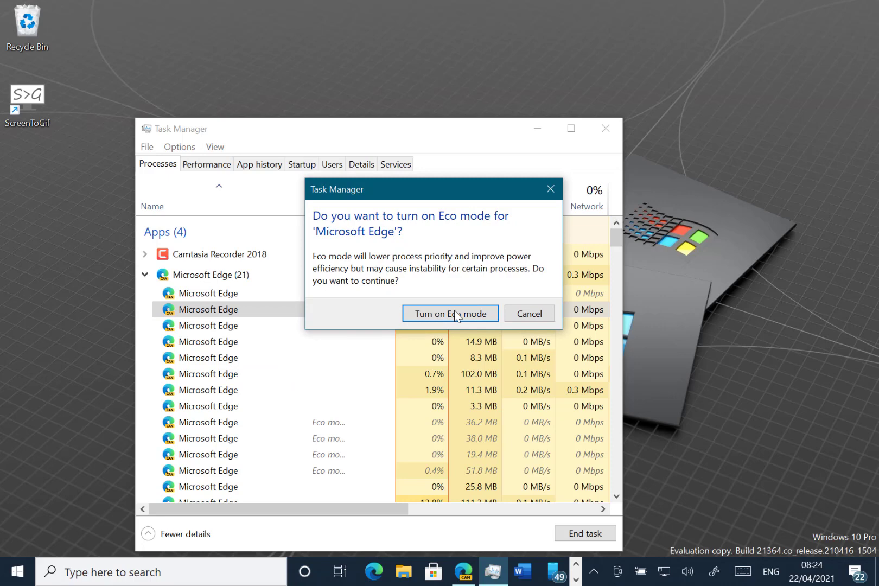
mouse_move(534, 311)
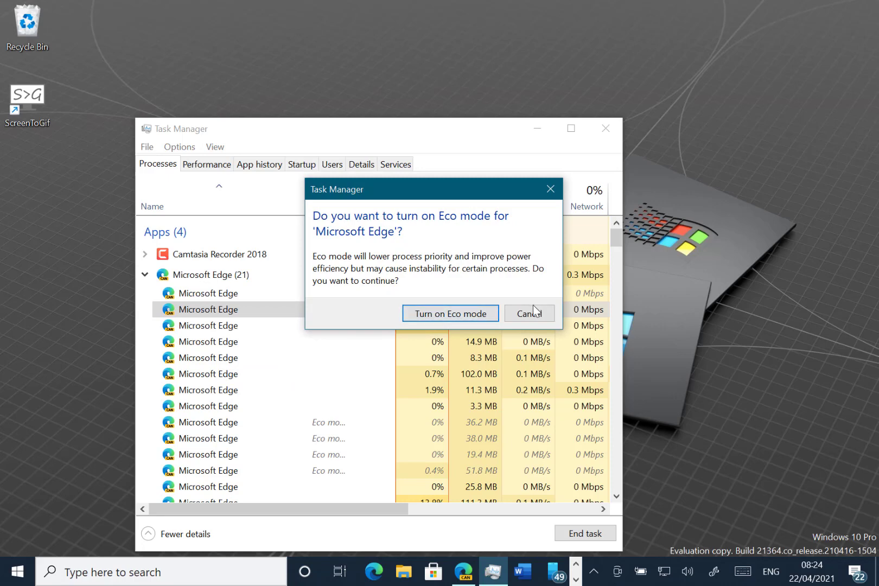
left_click(528, 313)
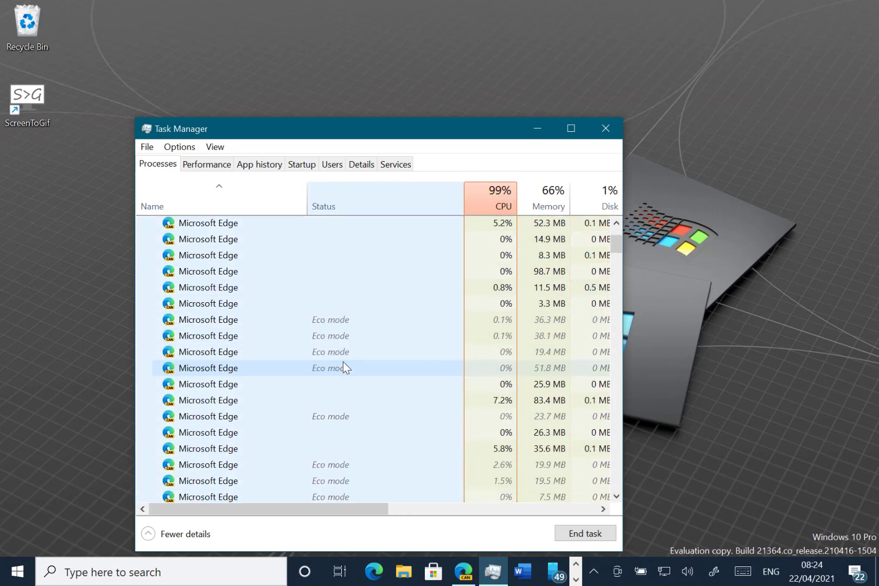
- Scroll through the remaining Edge processes, then dismiss Task Manager from the desktop
scroll("down", 3)
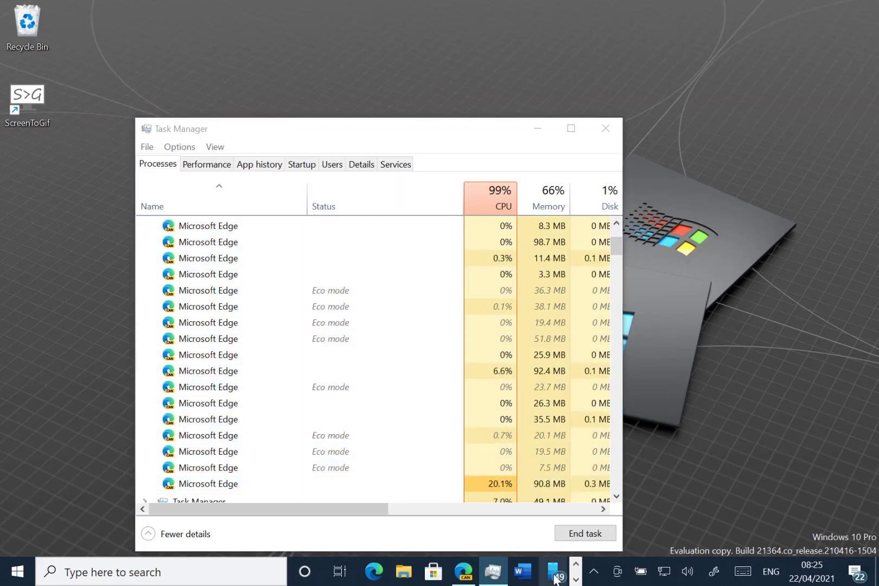
left_click(553, 571)
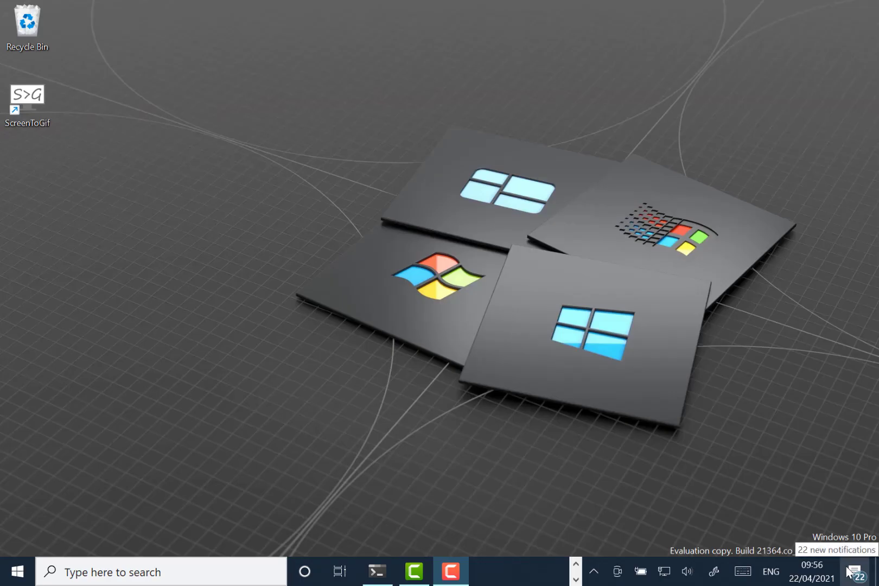
- Open Action Center and toggle the Night light tile on, off, and once more
left_click(856, 571)
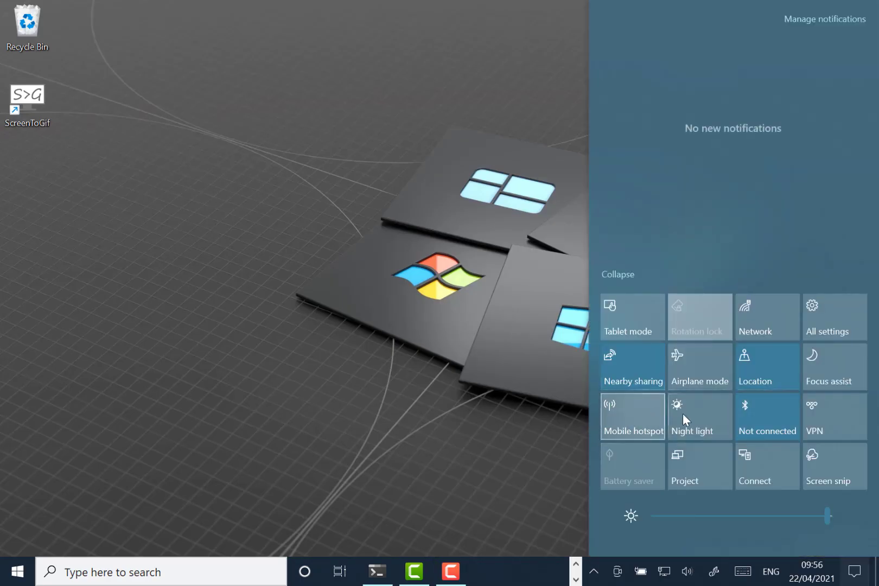
left_click(698, 416)
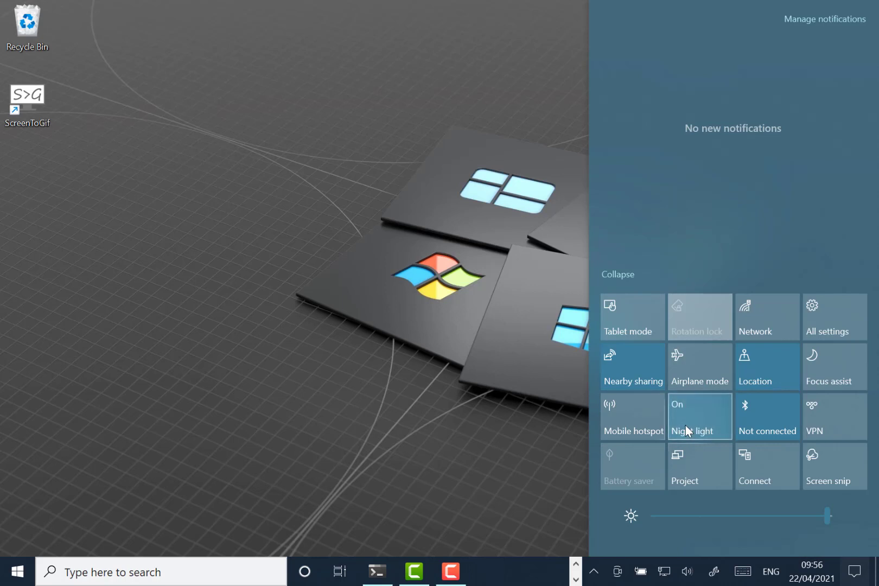
left_click(699, 416)
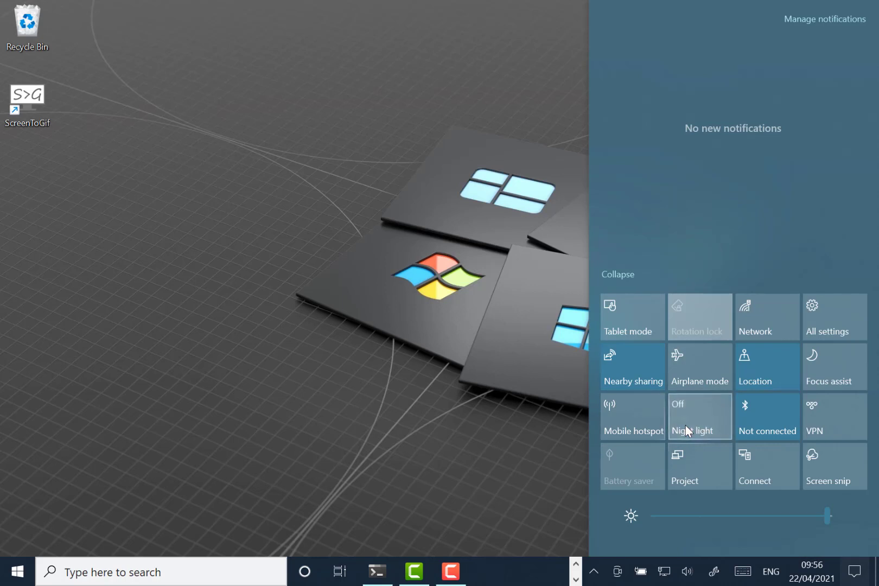
left_click(699, 416)
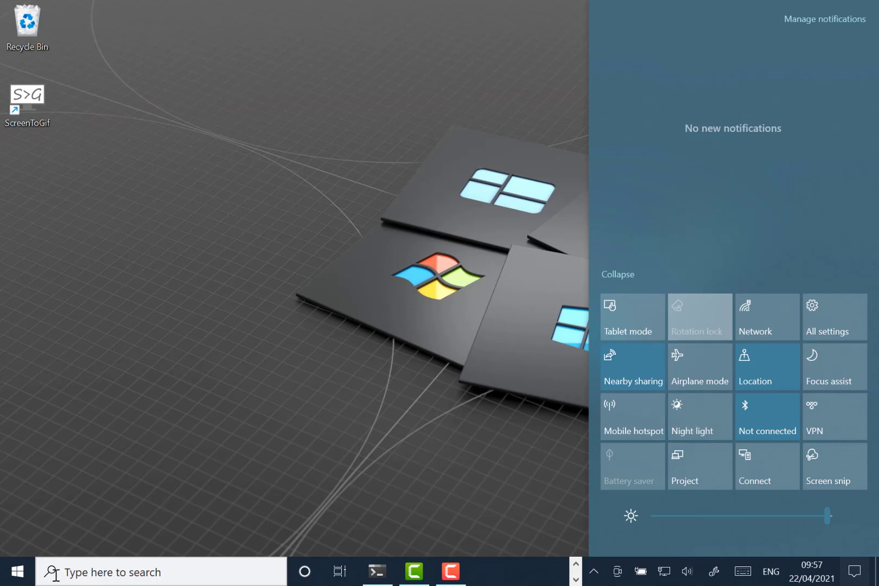
- Click the desktop to close Action Center
left_click(16, 571)
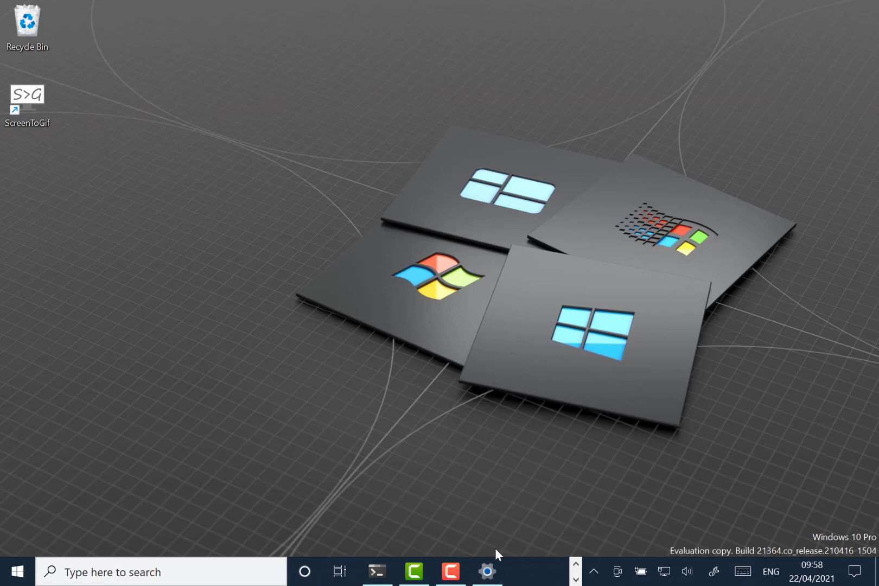
mouse_move(524, 583)
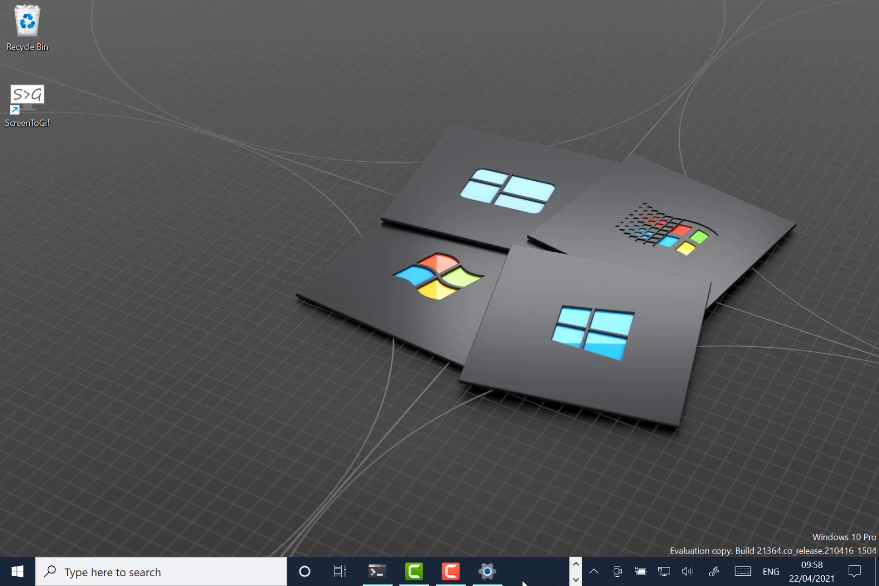
mouse_move(544, 491)
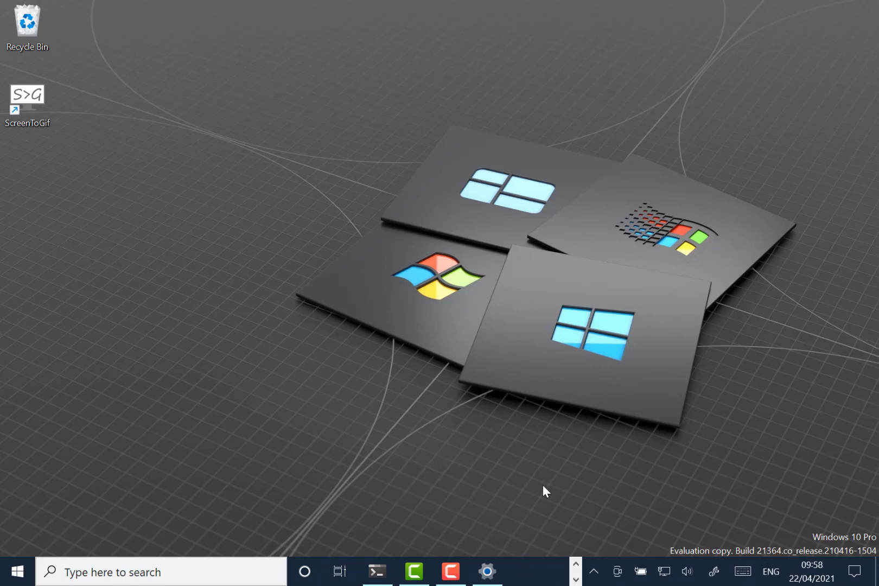